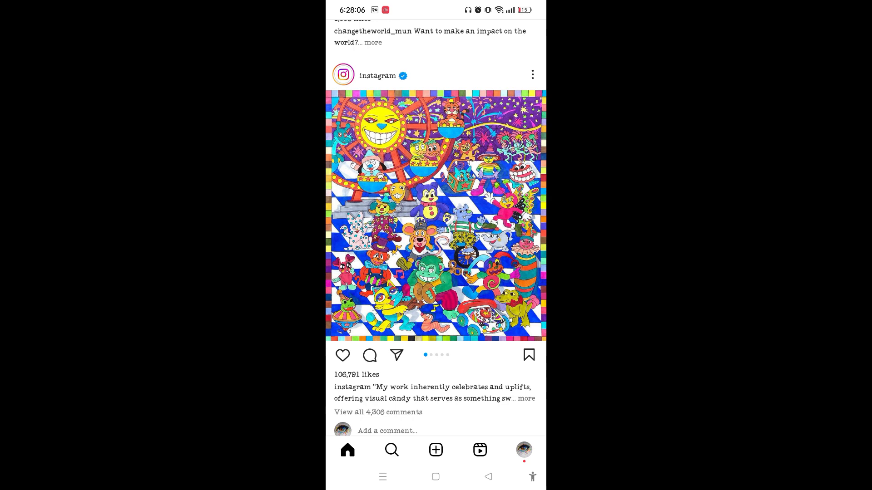
# Switch from the home feed to the Reels feed, which plays a cardigan video
pyautogui.click(479, 450)
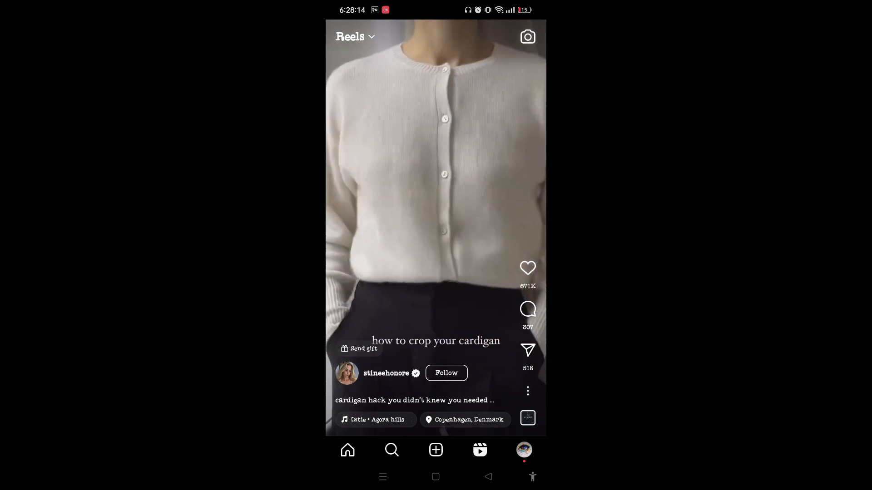
# Use the cardigan reel's 'Agora hills' audio to start a new reel in the camera
pyautogui.click(375, 420)
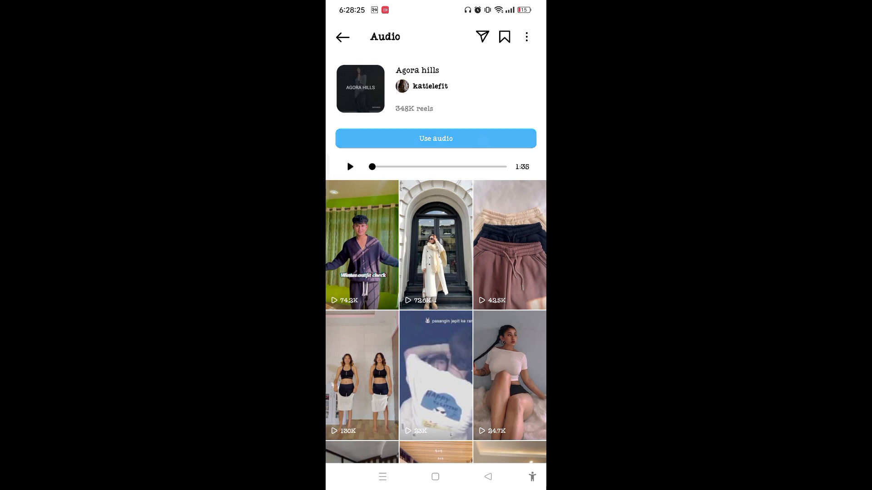
pyautogui.click(435, 138)
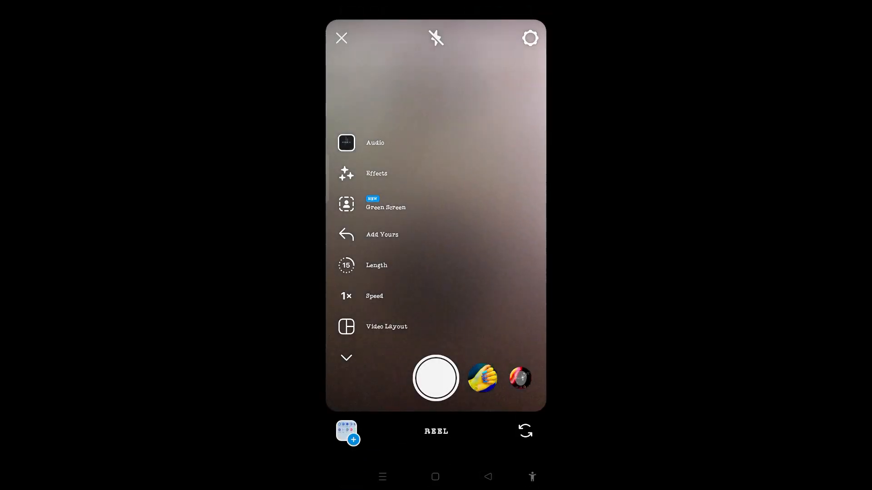